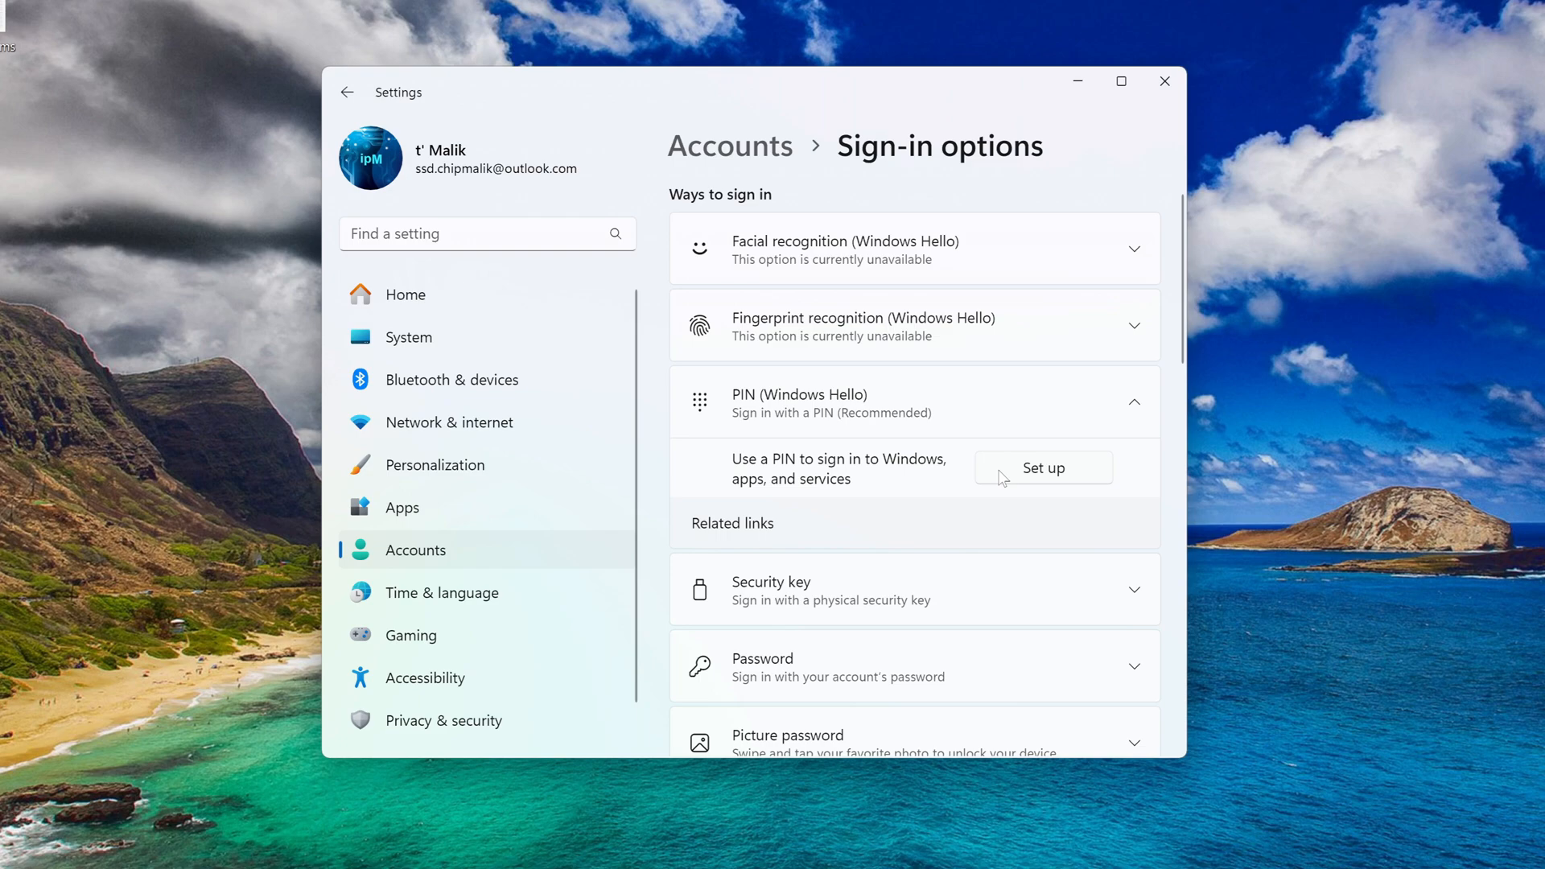
- Start Windows Hello PIN setup from the PIN option in Sign-in options
left_click(1041, 467)
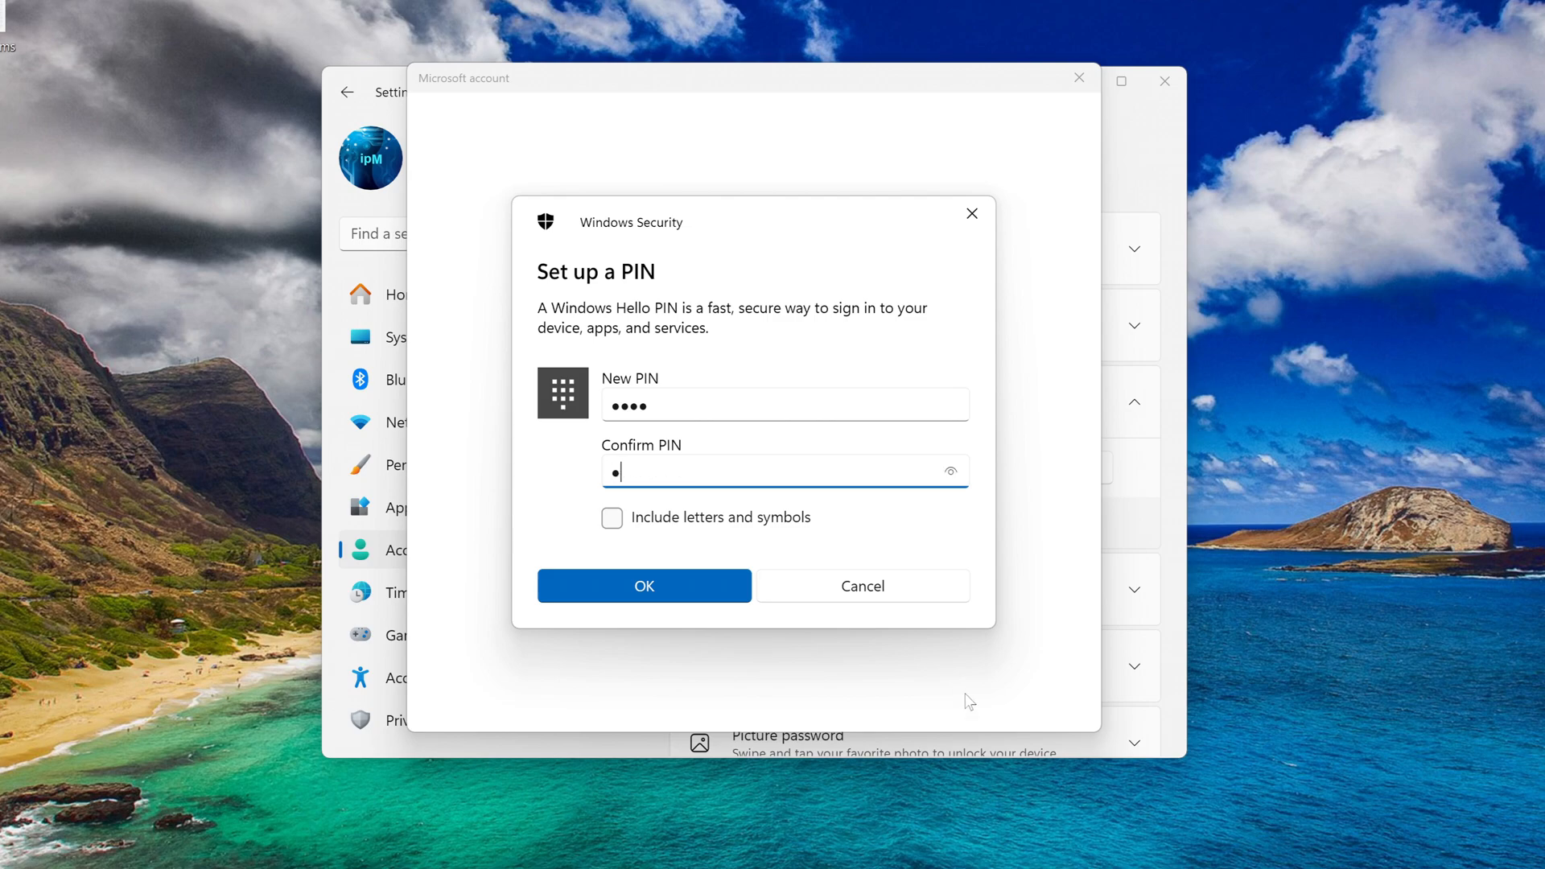